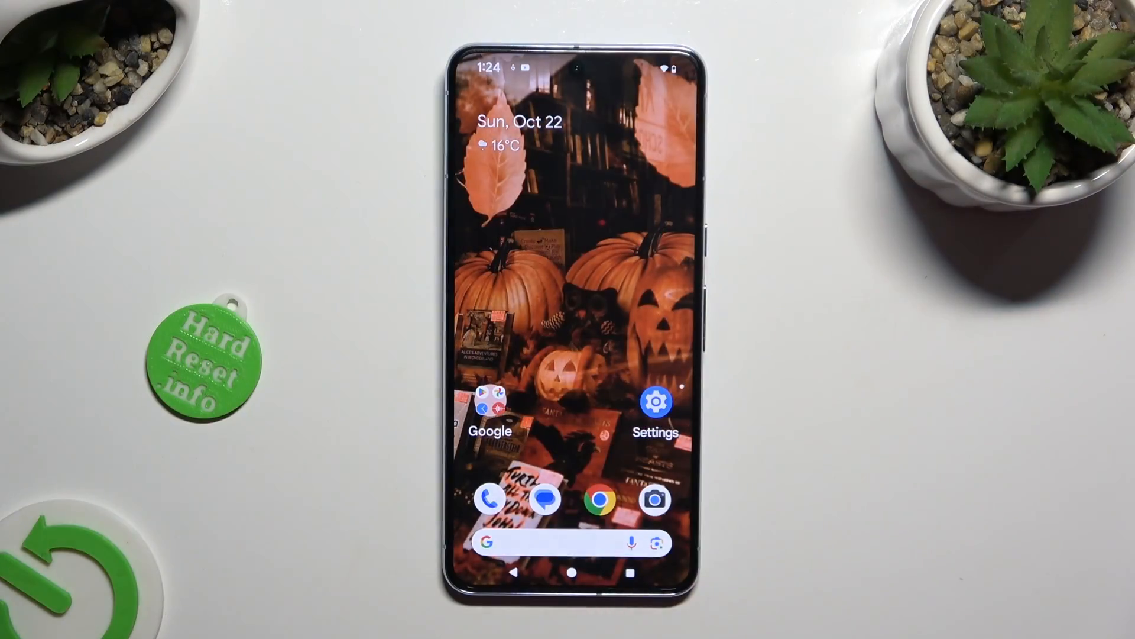
- Launch the Recorder app from the Google folder on the home screen
left_click(490, 401)
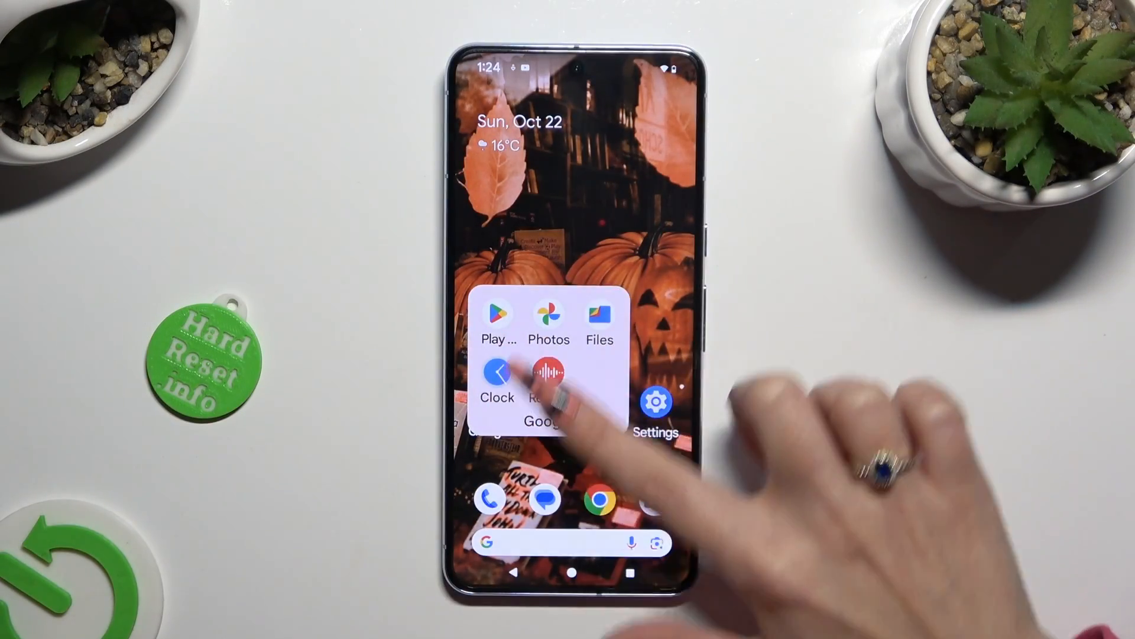
left_click(544, 373)
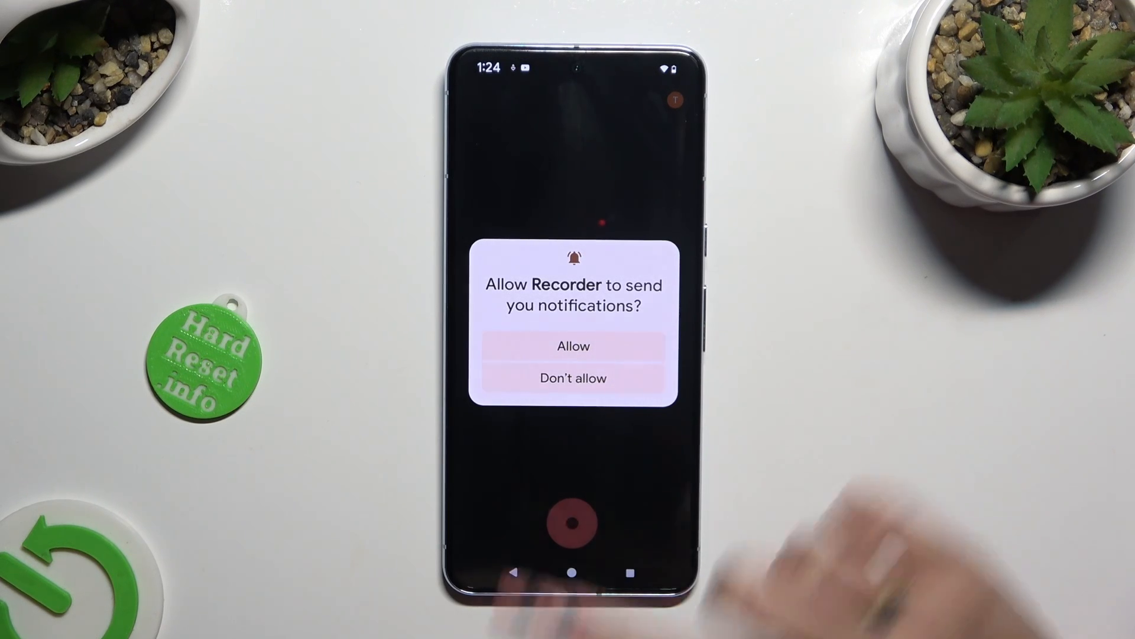
- Allow notifications and start a new voice recording of about 17 seconds
left_click(573, 347)
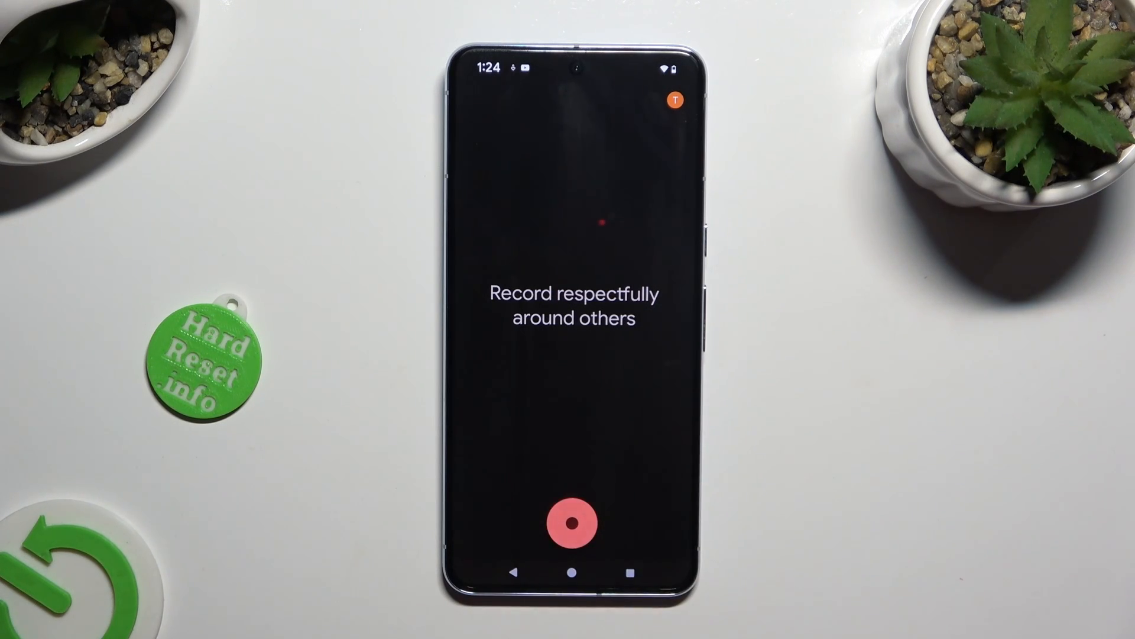
left_click(572, 522)
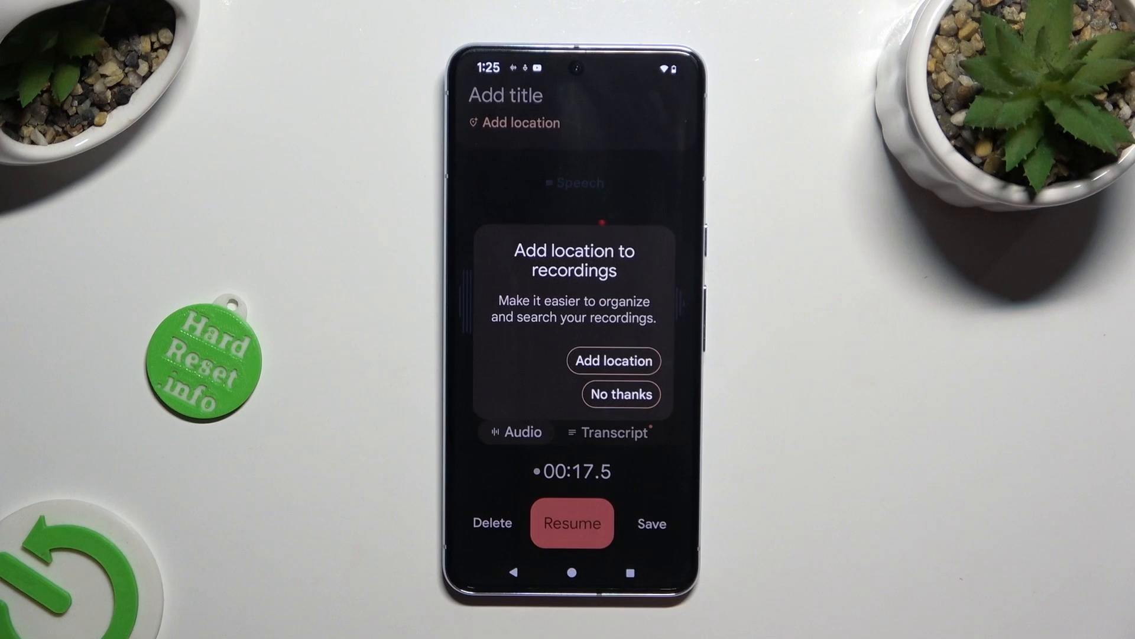
- Add location to recordings, granting location access while using the app, tagging Kraków
left_click(614, 360)
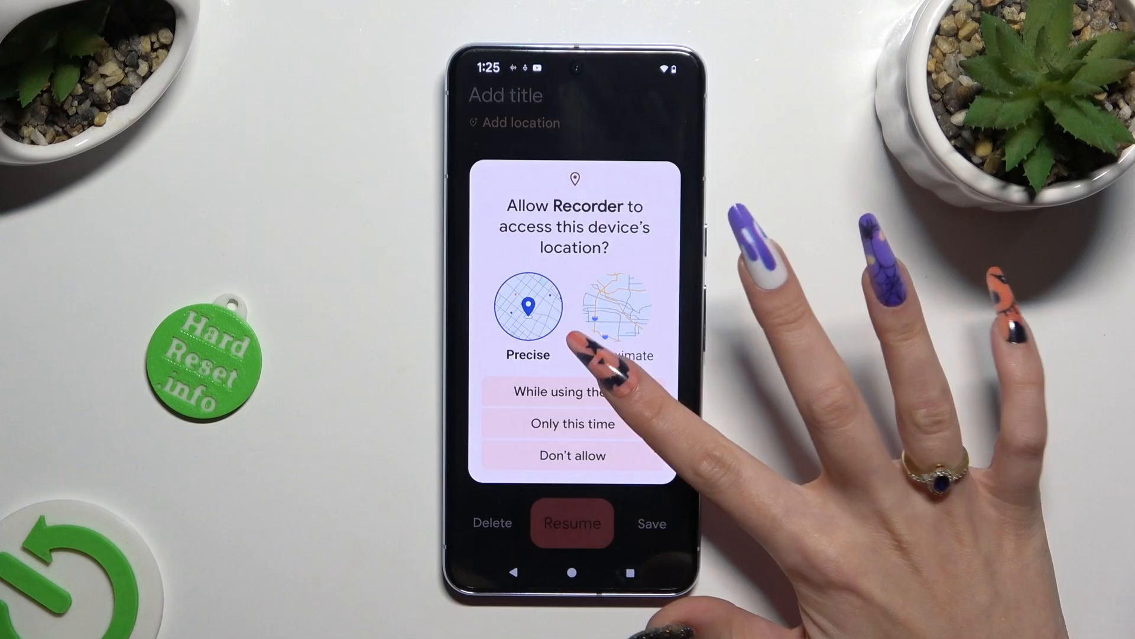
left_click(571, 391)
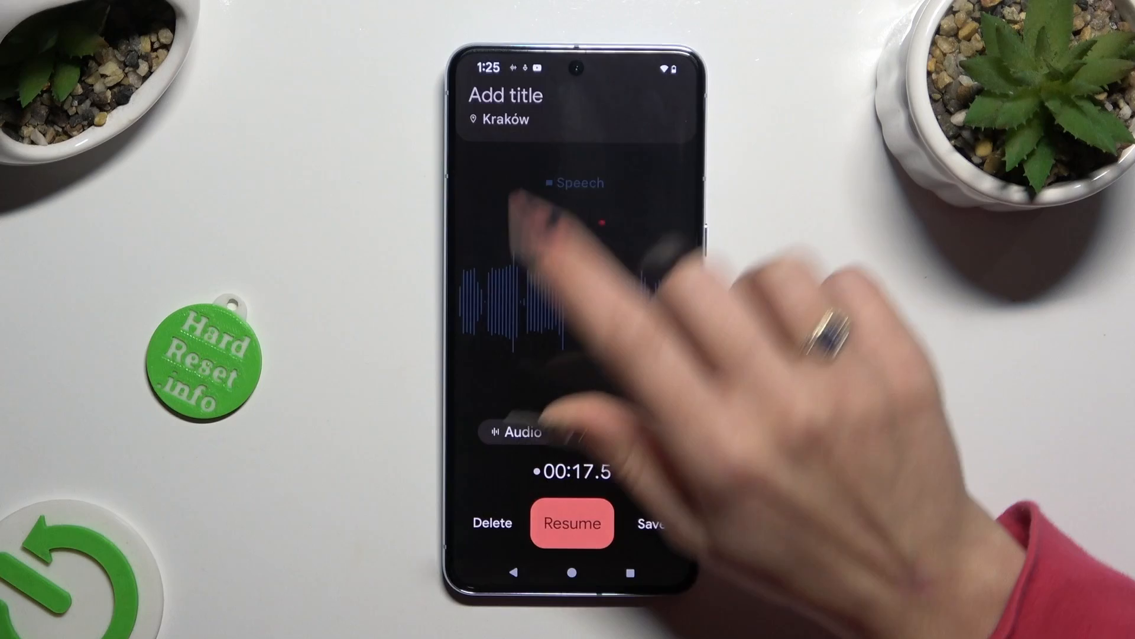
- Title the recording 'Memo', resume it and pause again at about 23.7 seconds
left_click(505, 94)
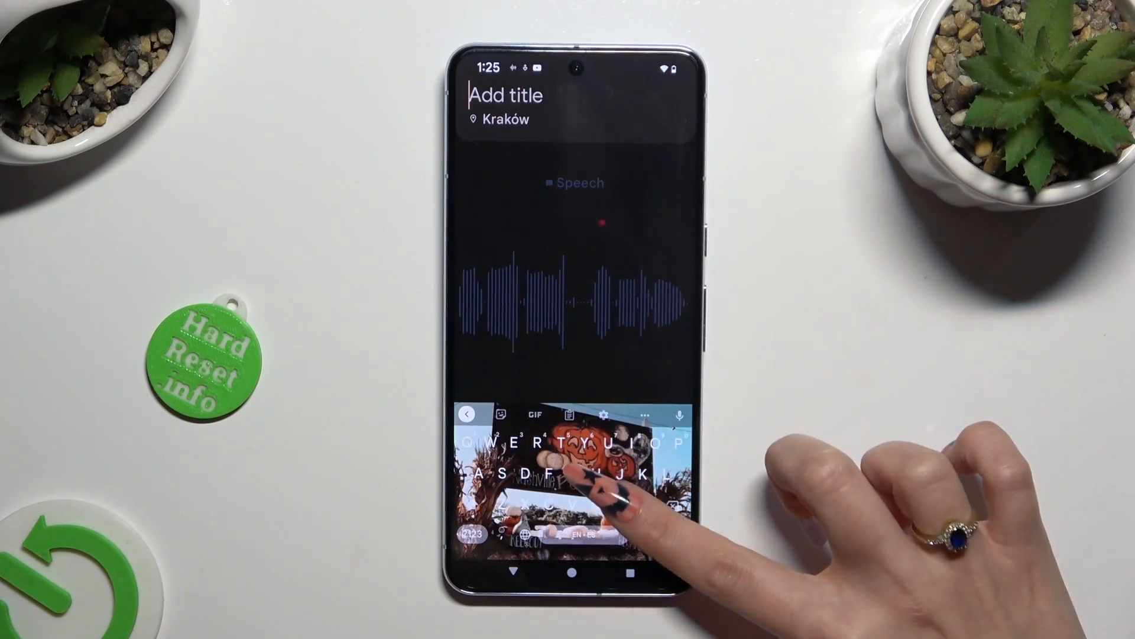
type("Memo")
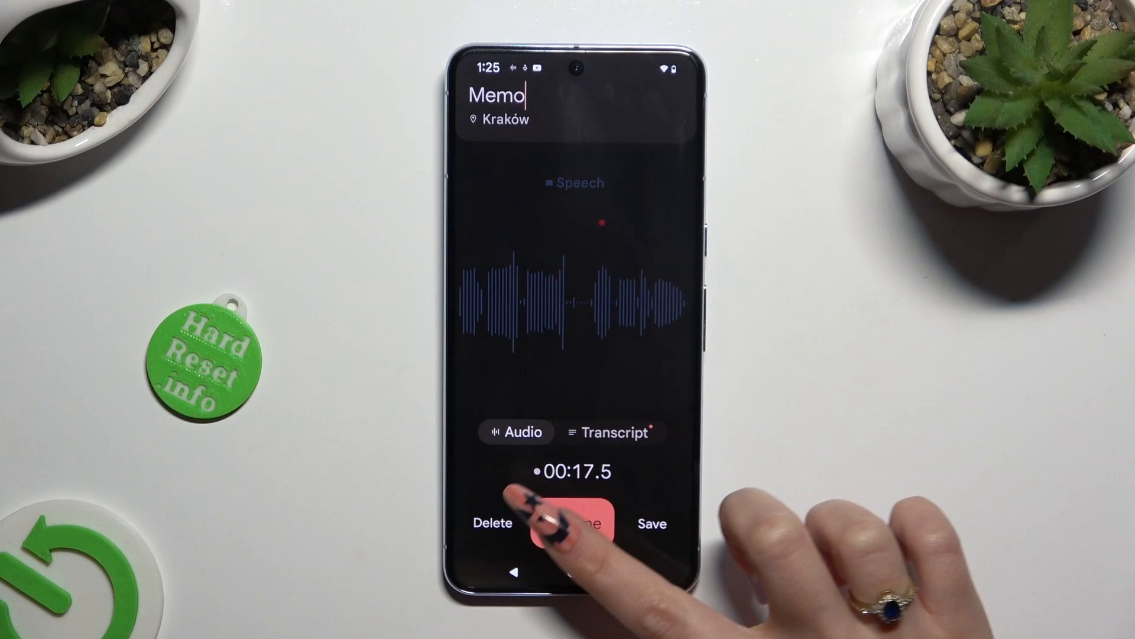
left_click(576, 523)
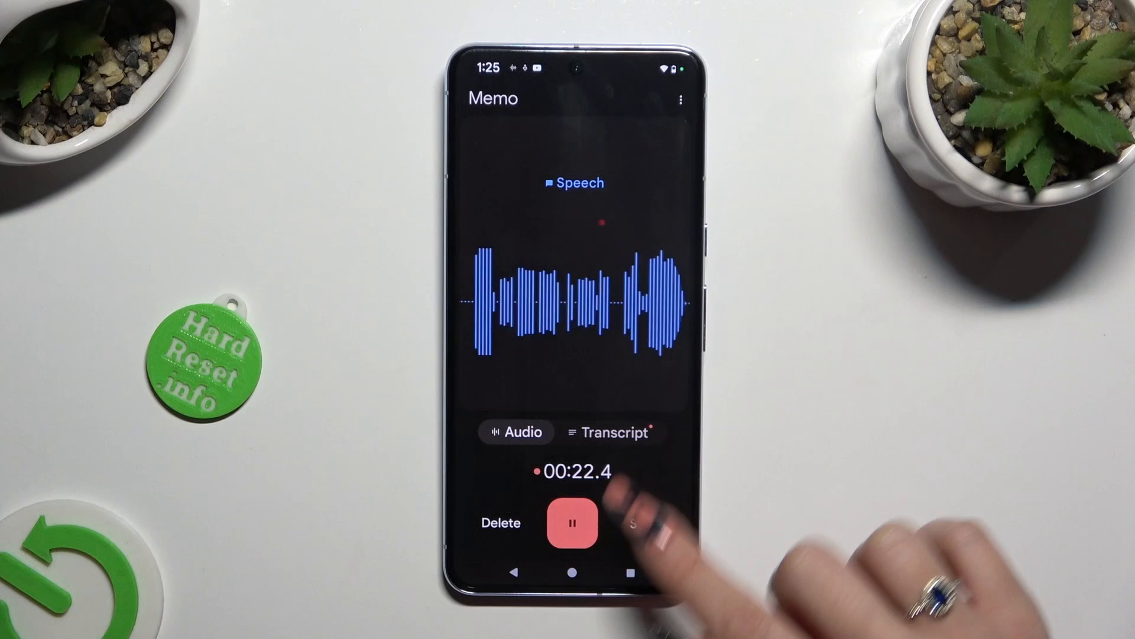
left_click(573, 524)
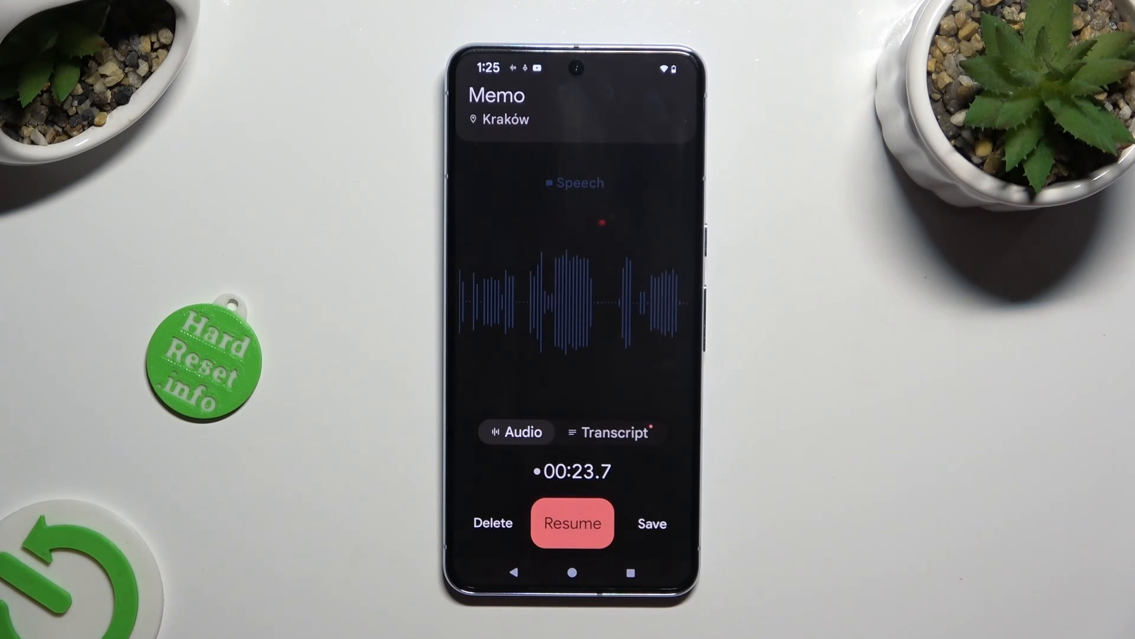
- Save Memo to the recordings list and select it for permanent deletion
left_click(651, 522)
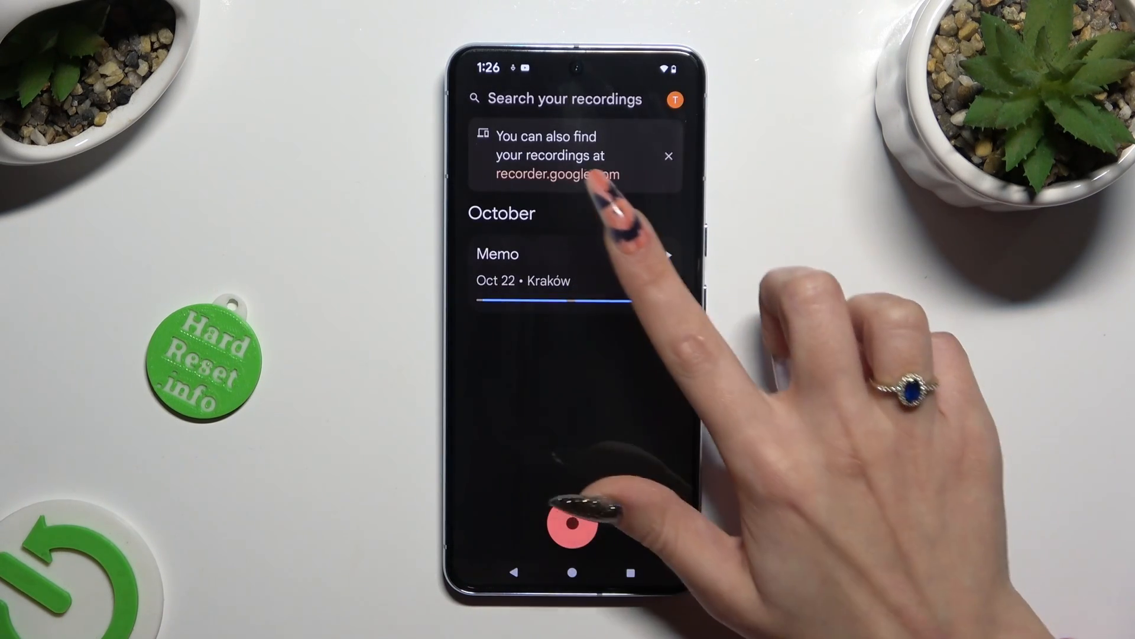
left_click(552, 266)
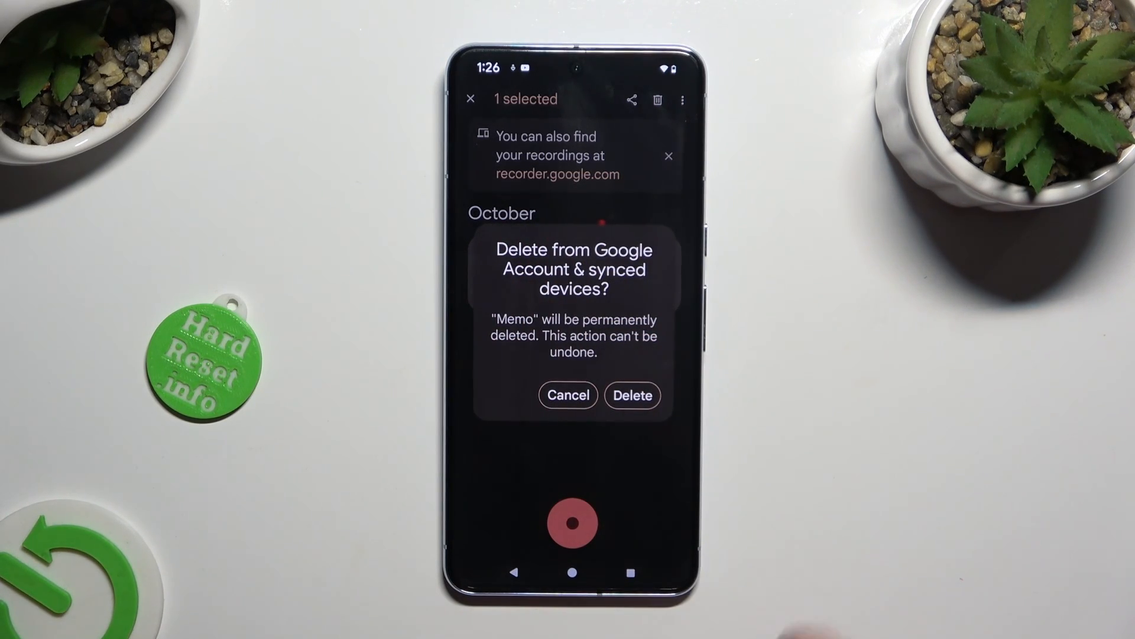
- Confirm deleting Memo, then pause a new recording at about 5 seconds
left_click(632, 395)
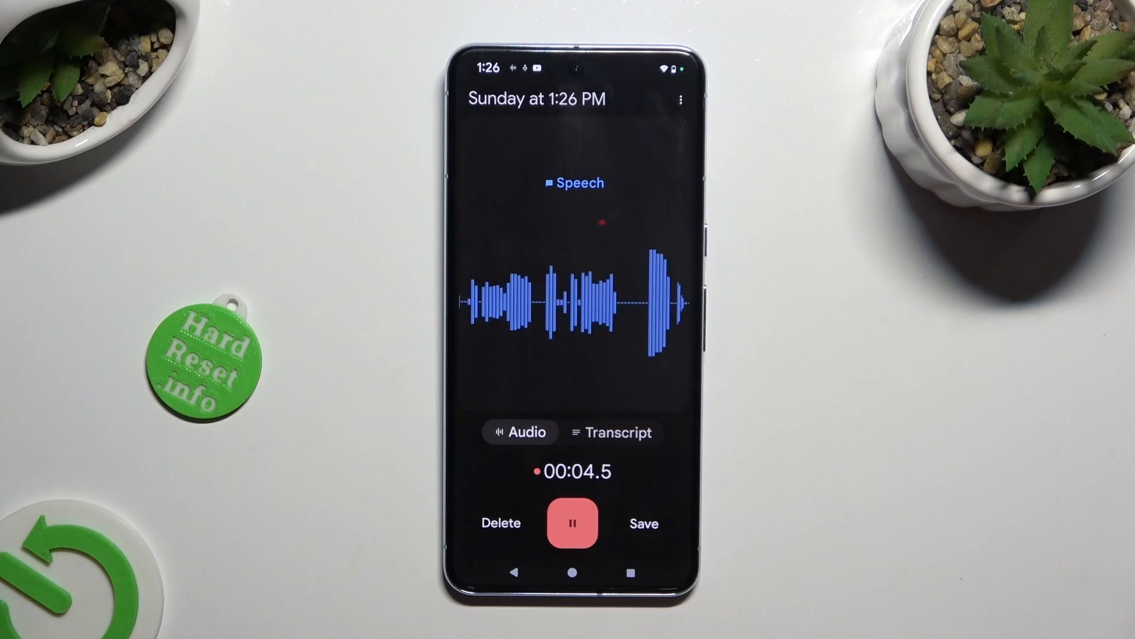
left_click(572, 524)
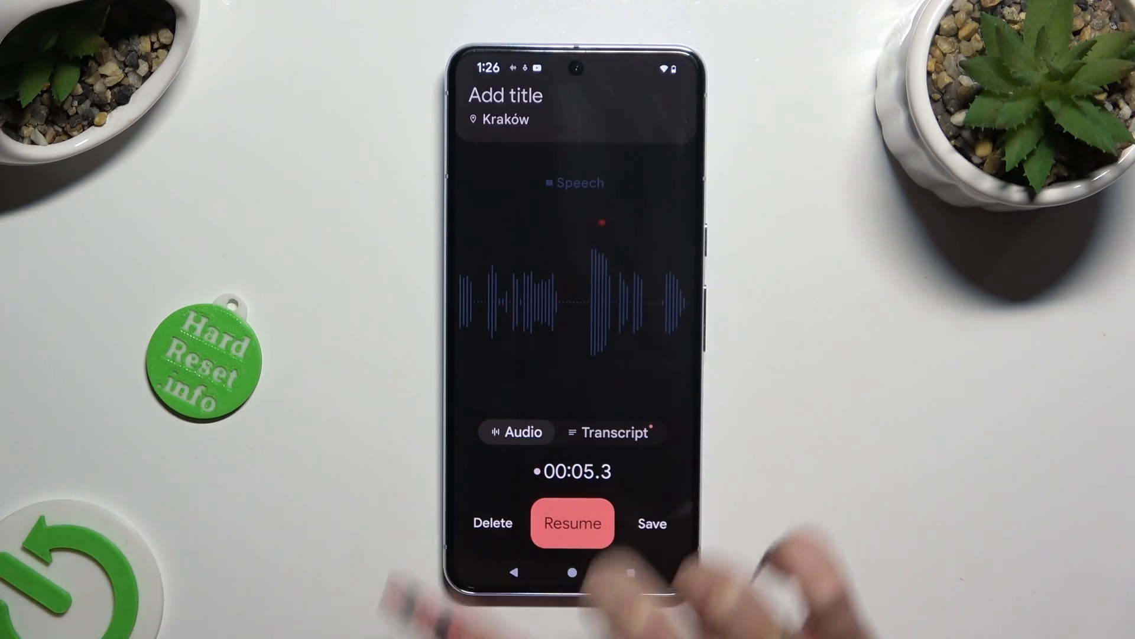